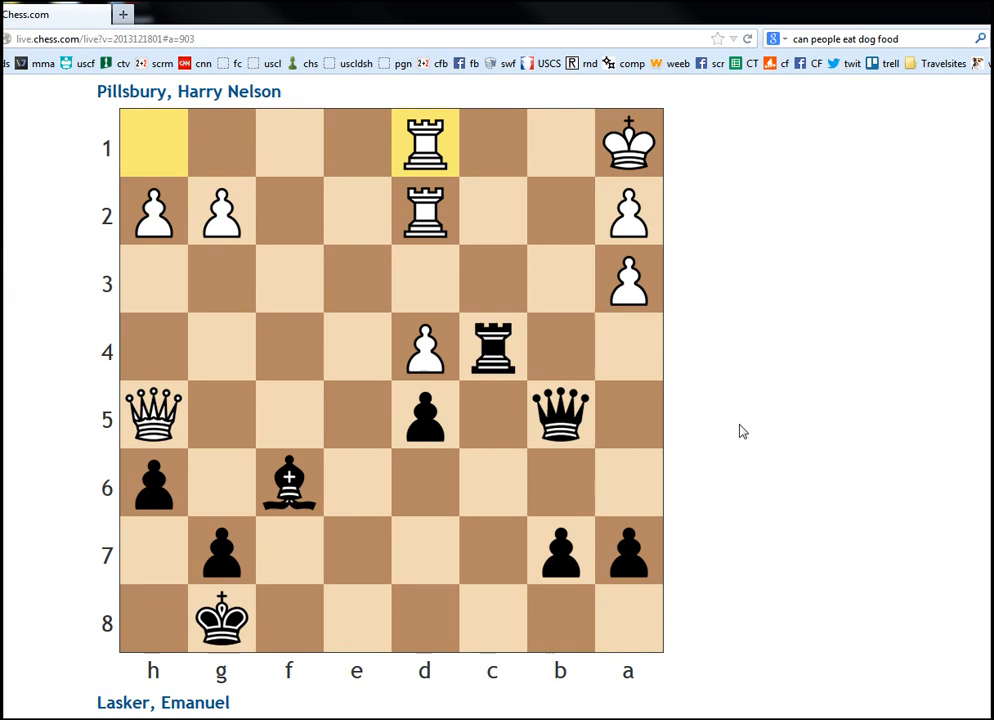
{"action": "mouse_move", "coordinate": [744, 448]}
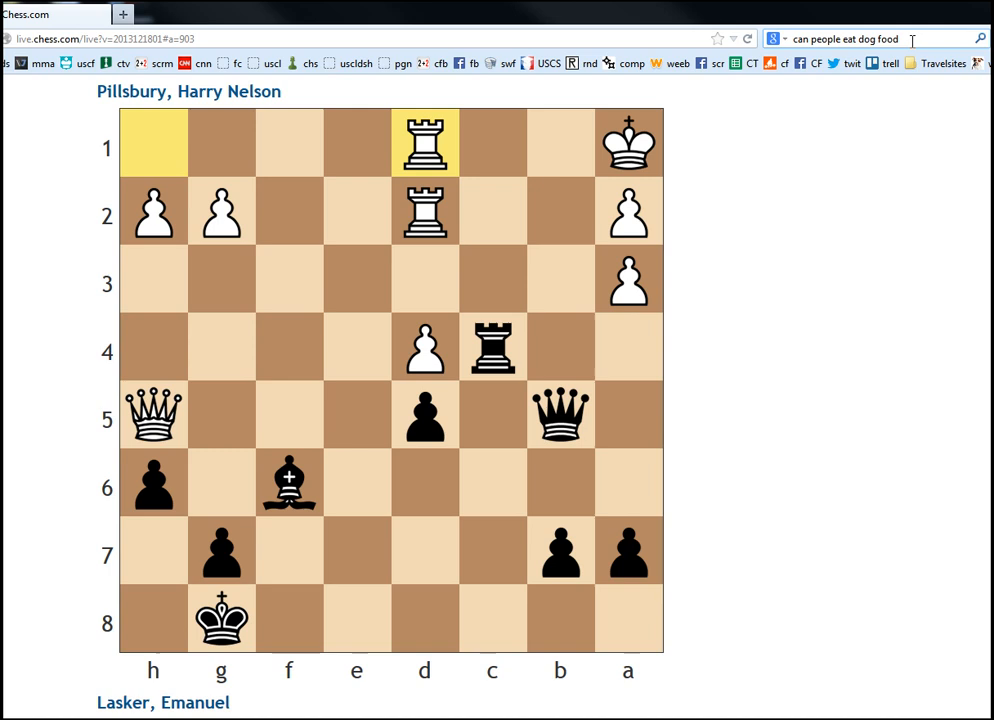
Replace 'food' with 'treats' so Chrome's query reads 'can people eat dog treats'
{"action": "double_click", "coordinate": [866, 38]}
{"action": "type", "text": "treats"}
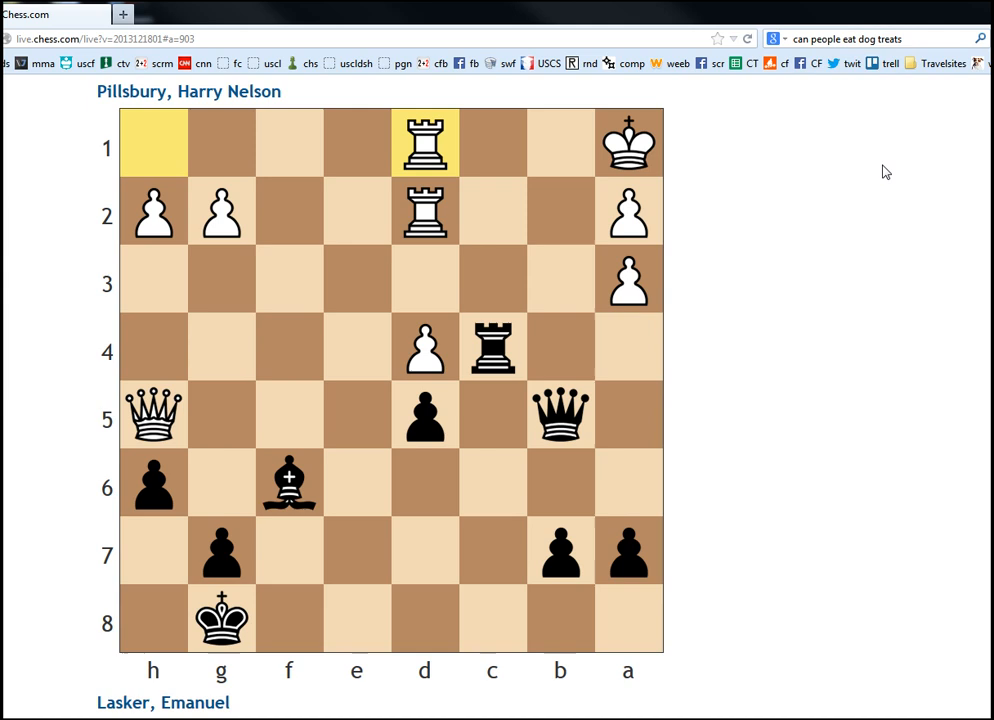
{"action": "mouse_move", "coordinate": [800, 412]}
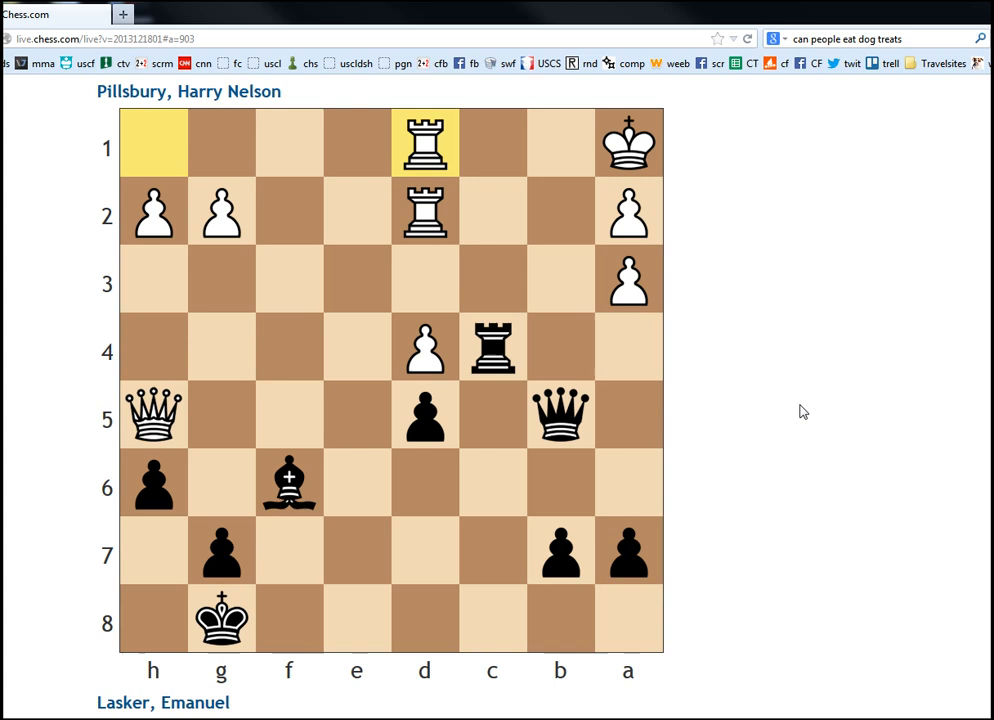
{"action": "mouse_move", "coordinate": [724, 410]}
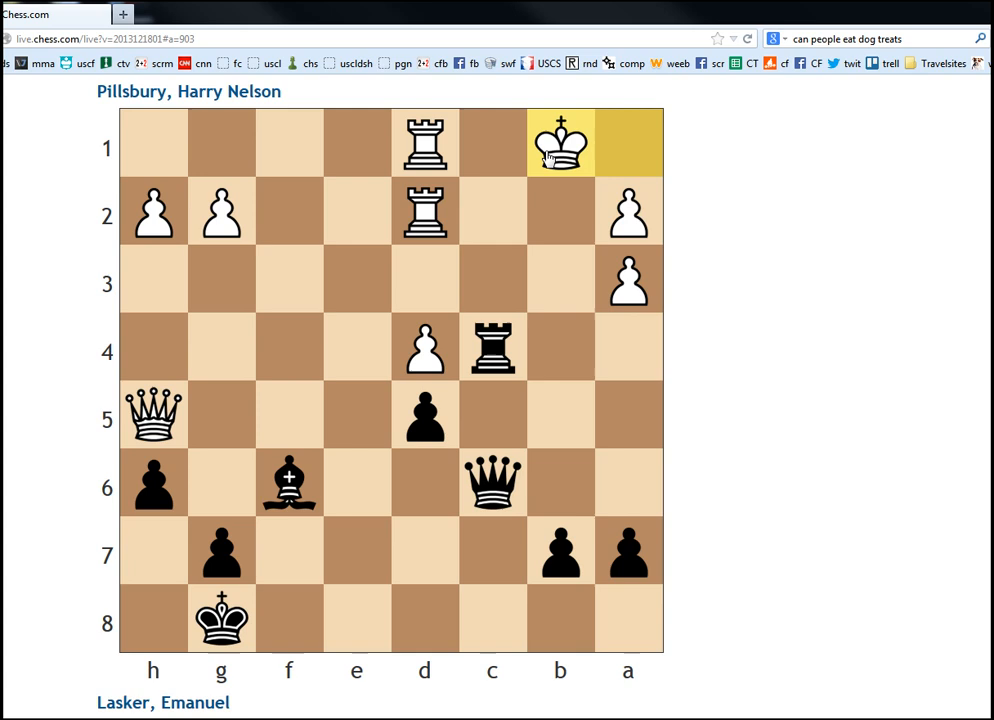
{"action": "left_click_drag", "start_coordinate": [288, 482], "coordinate": [628, 148]}
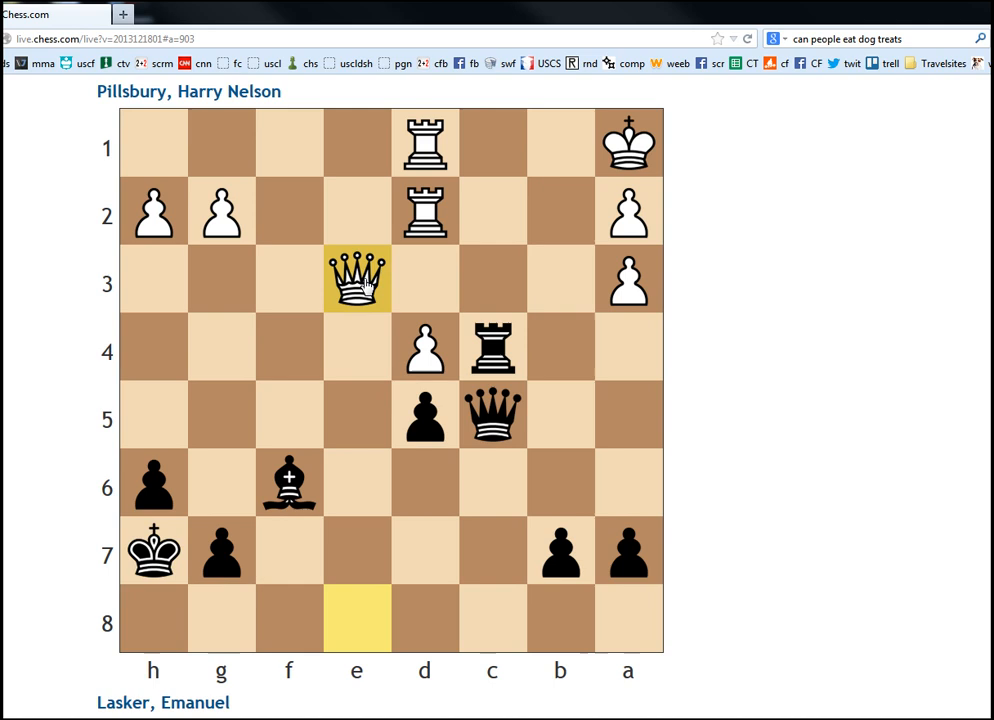
{"action": "mouse_move", "coordinate": [492, 348]}
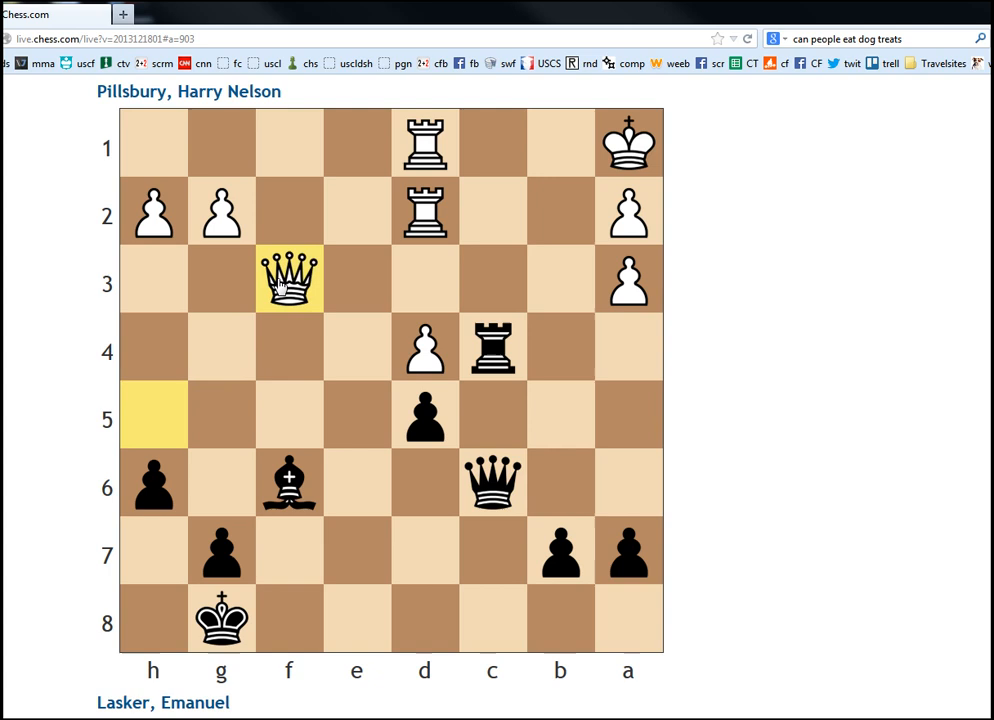
{"action": "mouse_move", "coordinate": [816, 446]}
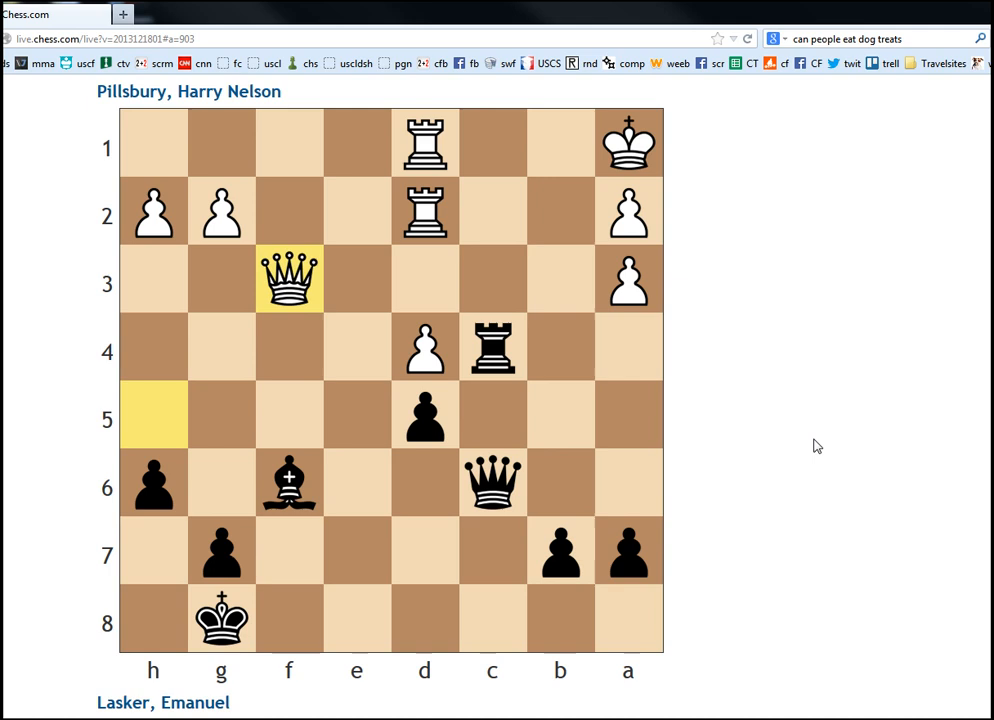